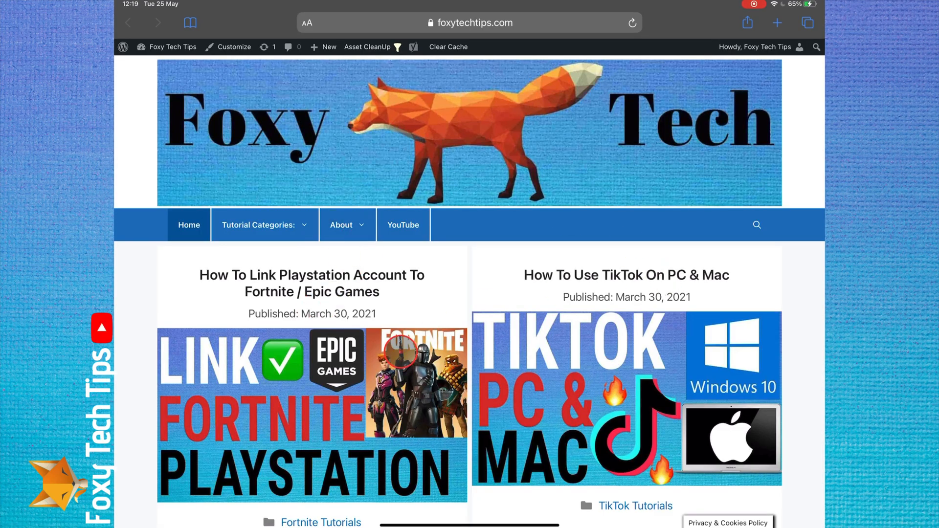
- Close Safari on the Foxy Tech Tips site and return to the home screen
scroll("down", 3)
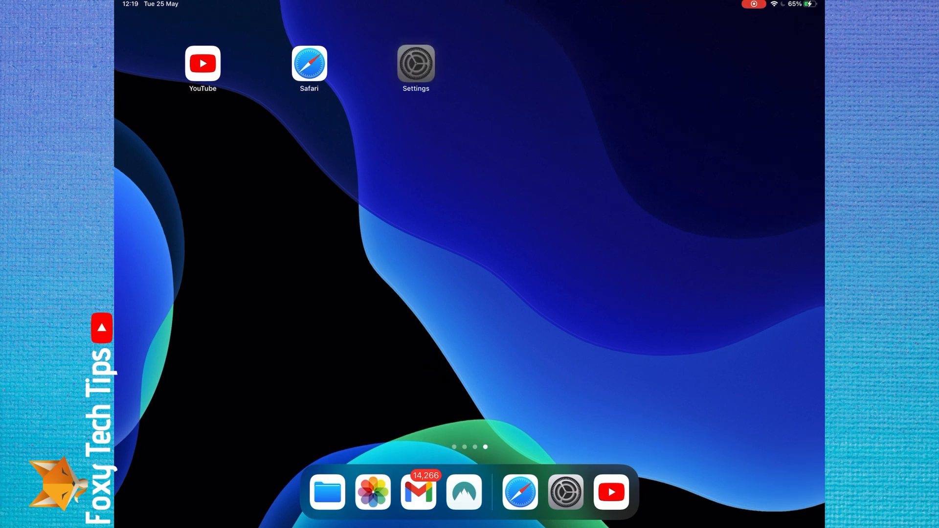
- In Settings > Display & Brightness, drag the Brightness slider up to full
left_click(416, 63)
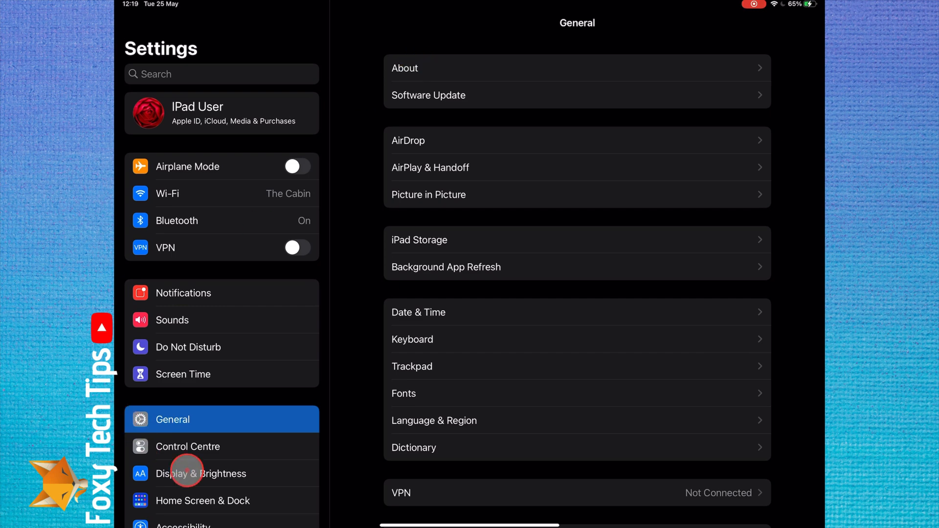
left_click(201, 473)
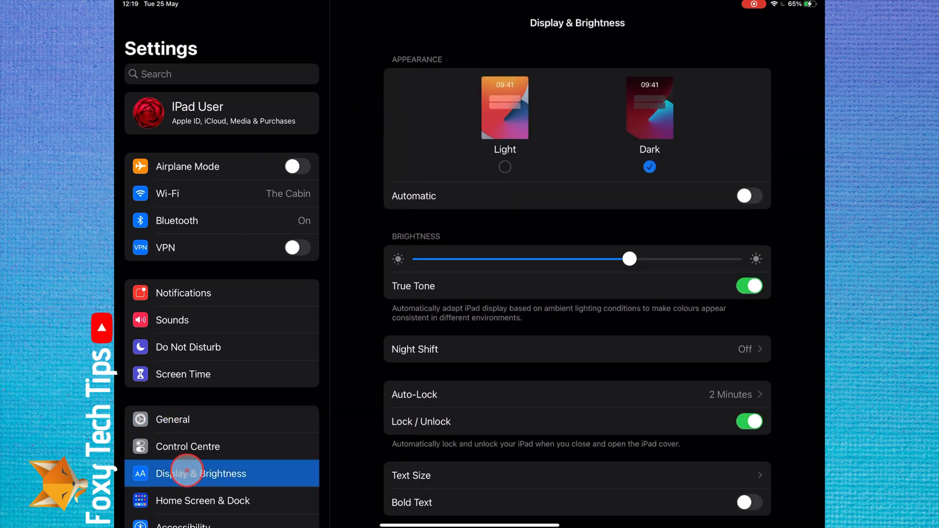
left_click_drag(629, 259, 736, 259)
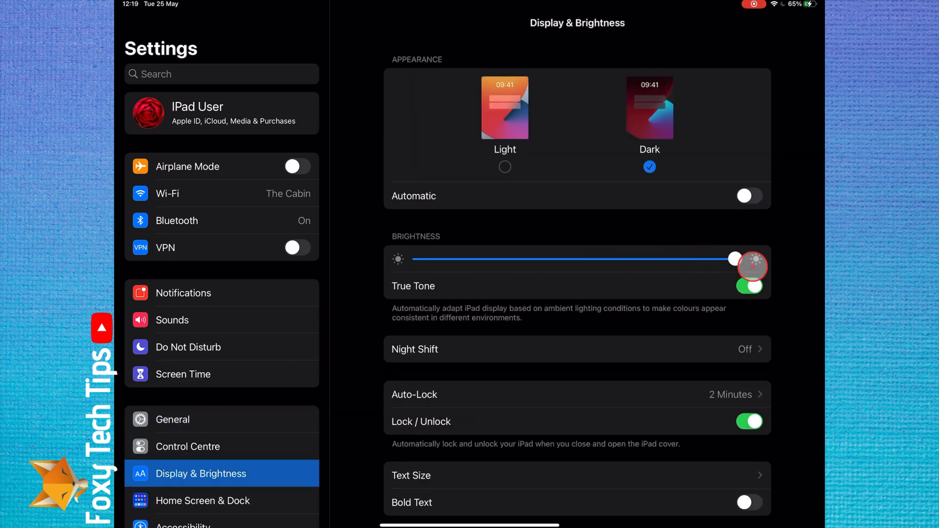
left_click_drag(735, 259, 689, 259)
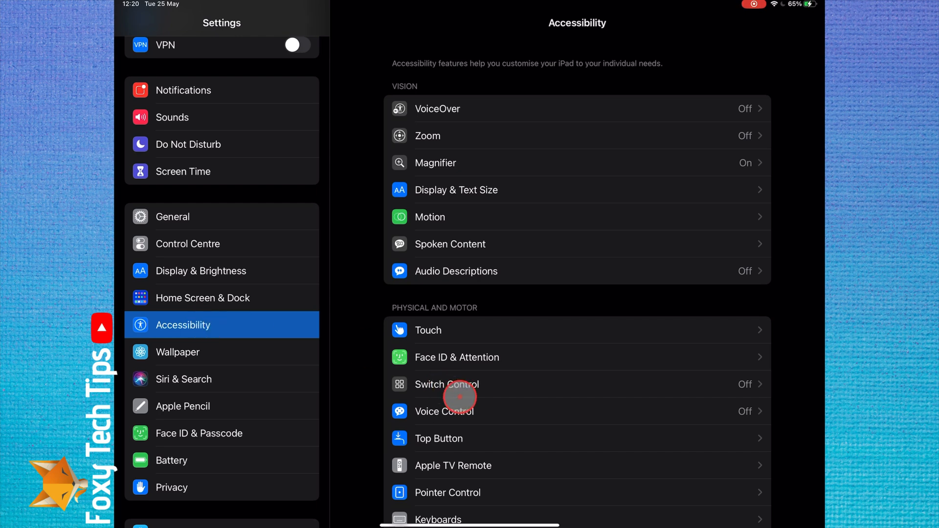
mouse_move(417, 187)
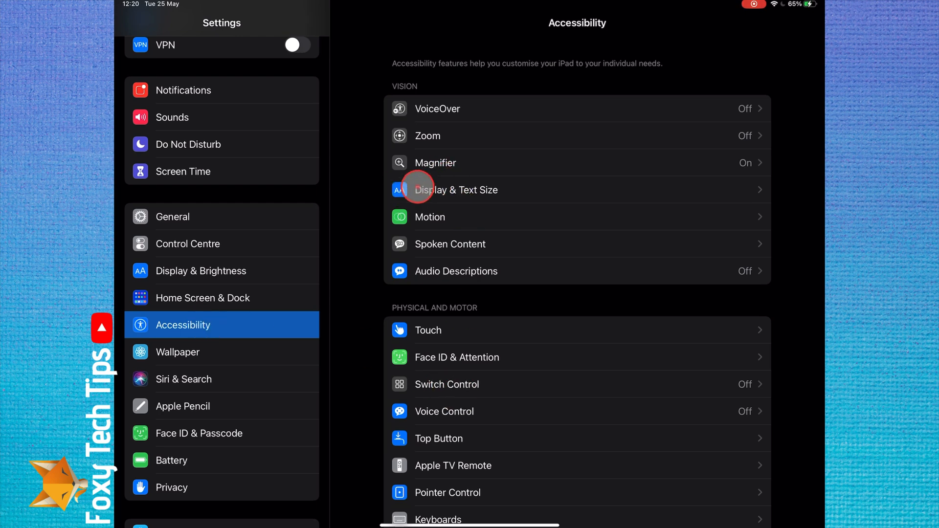
- On the Display & Text Size page, toggle Auto-Brightness off and then on again
left_click(457, 190)
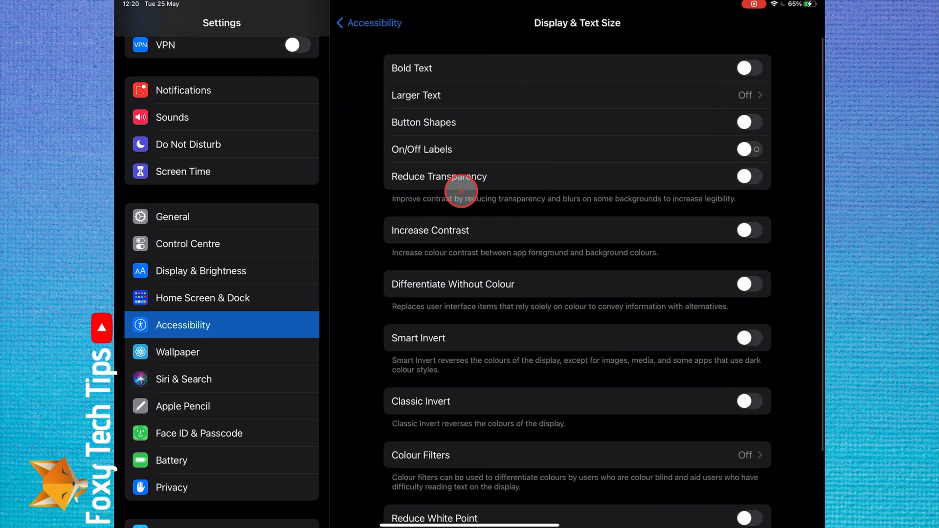
mouse_move(494, 331)
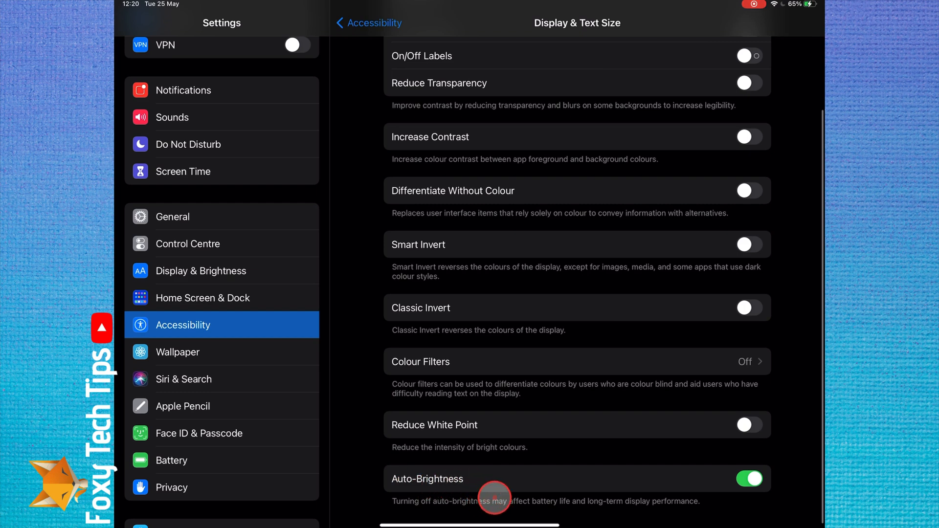
left_click(749, 478)
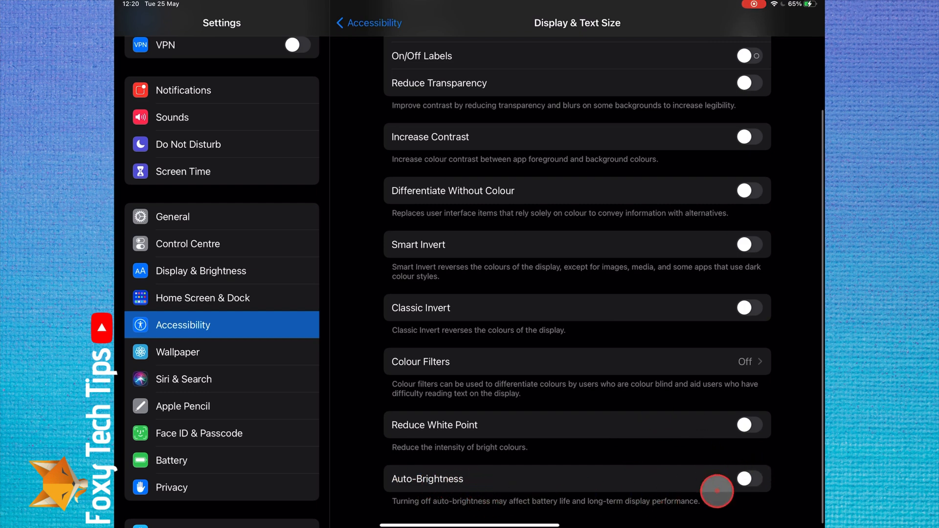
left_click(750, 478)
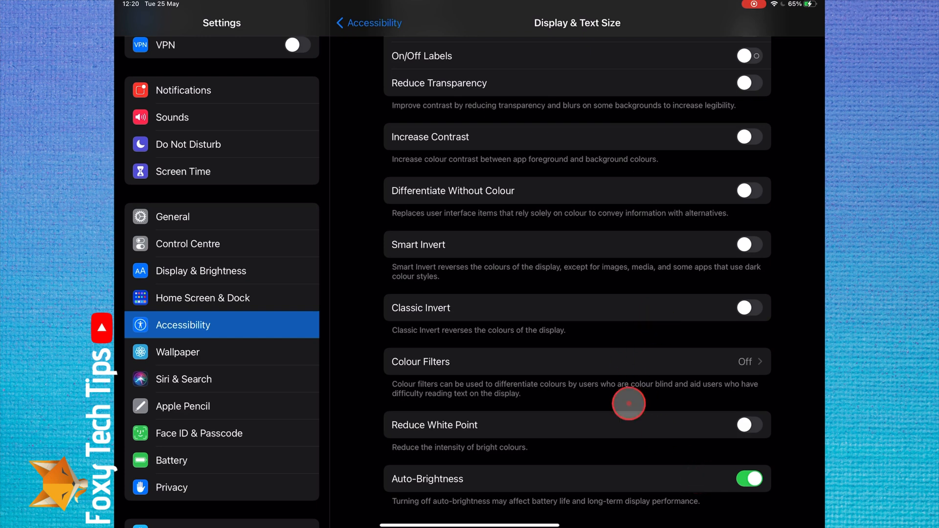
mouse_move(488, 479)
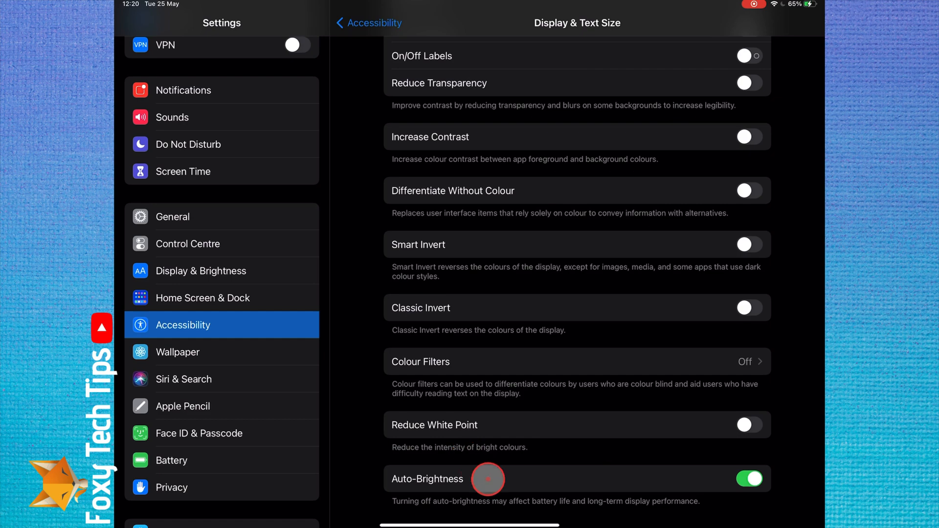